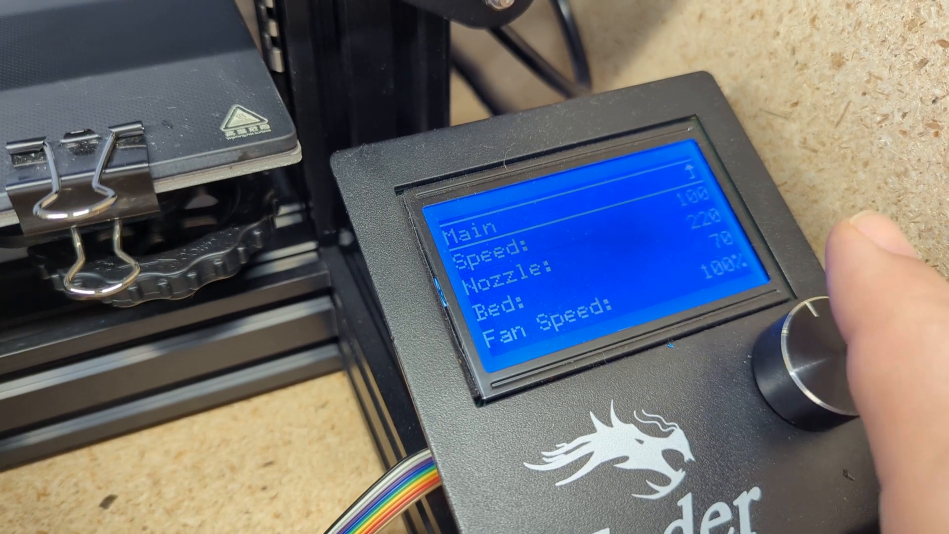
{"action": "scroll", "scroll_direction": "down", "scroll_amount": 3}
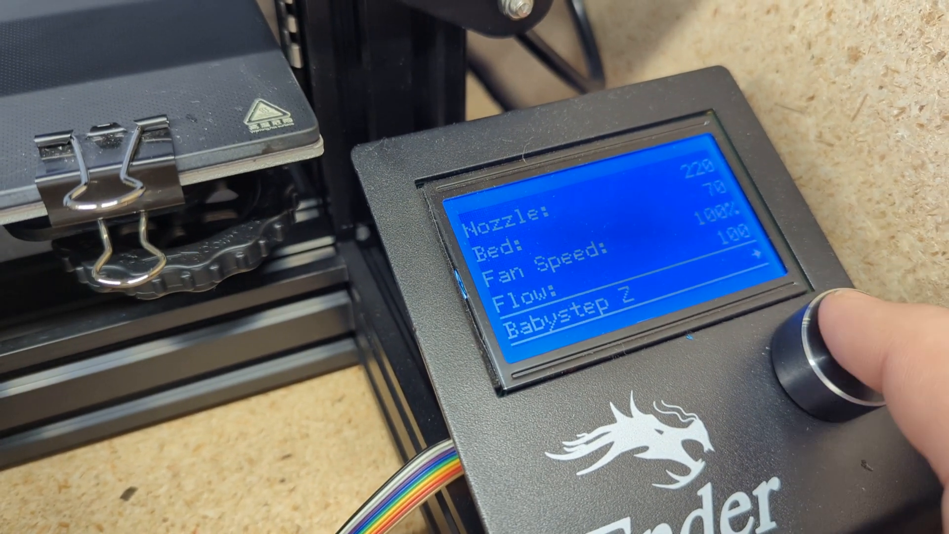